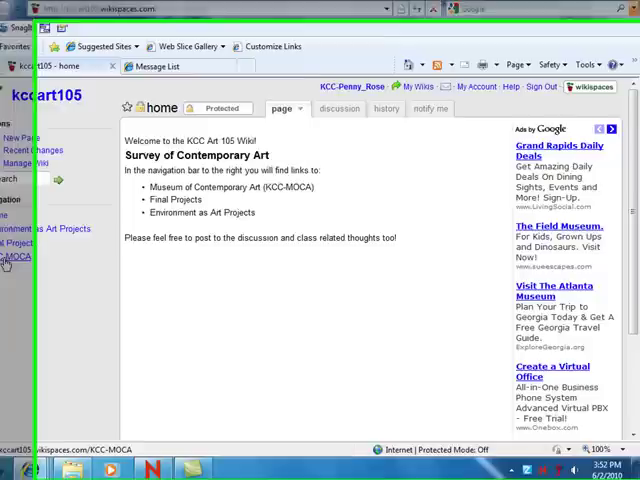
Navigate to the KCC-MOCA Museum of Contemporary Art page from the wiki sidebar
{"action": "left_click", "coordinate": [14, 256]}
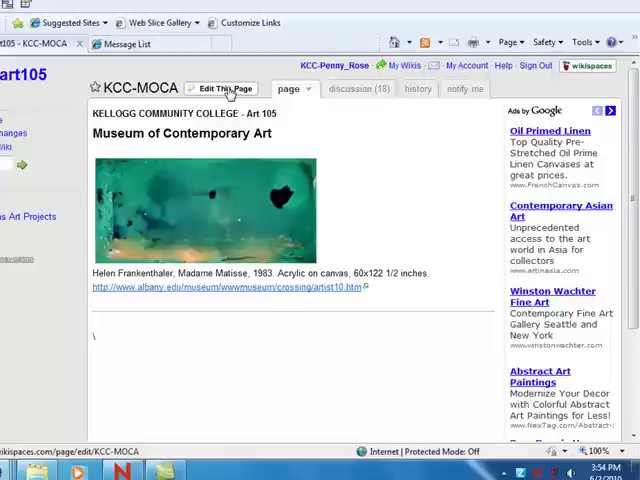
Put the KCC-MOCA page into edit mode and bring up the Images & Files dialog
{"action": "left_click", "coordinate": [228, 88]}
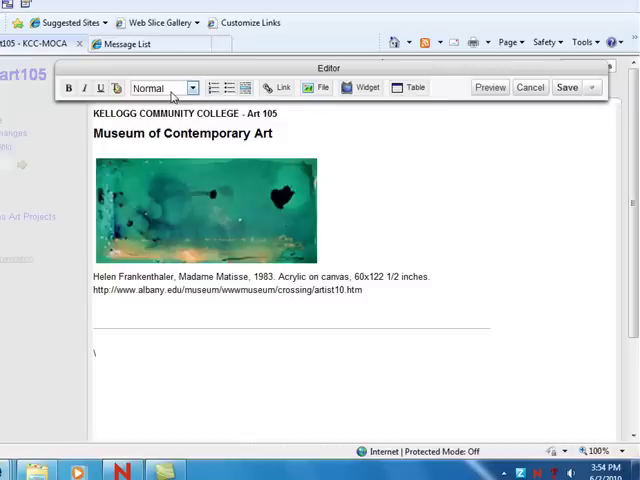
{"action": "mouse_move", "coordinate": [320, 88]}
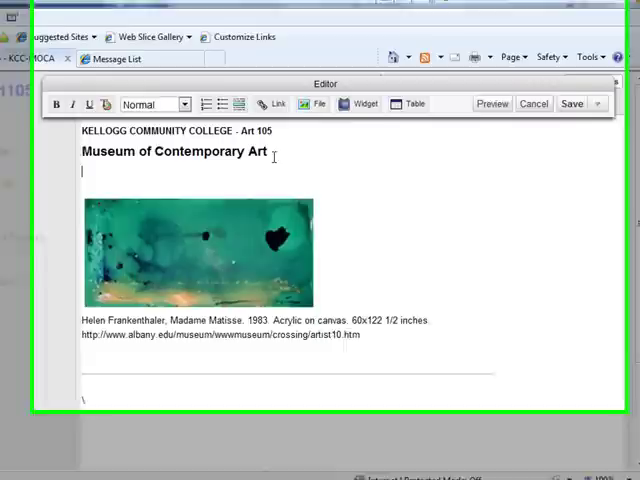
{"action": "left_click", "coordinate": [314, 104]}
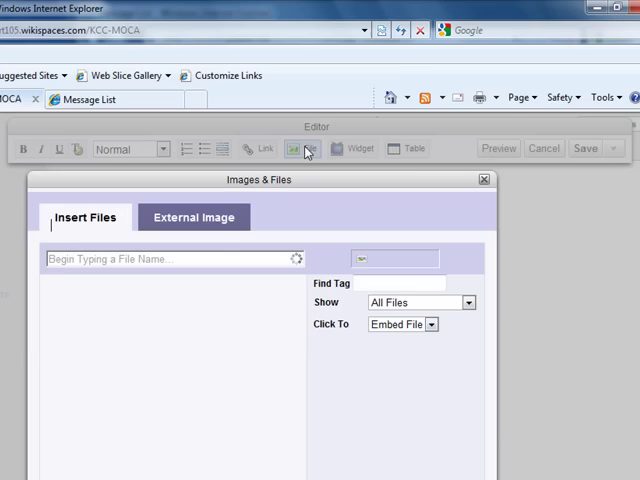
Upload the Eric Fischl painting image from the computer and embed it above the Frankenthaler painting
{"action": "left_click", "coordinate": [588, 292]}
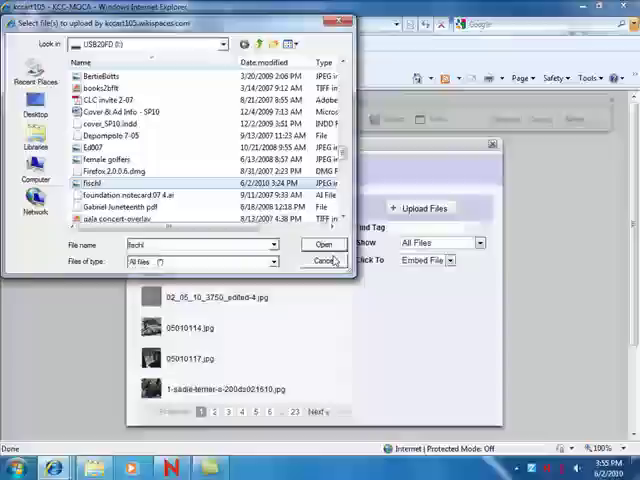
{"action": "left_click", "coordinate": [324, 244]}
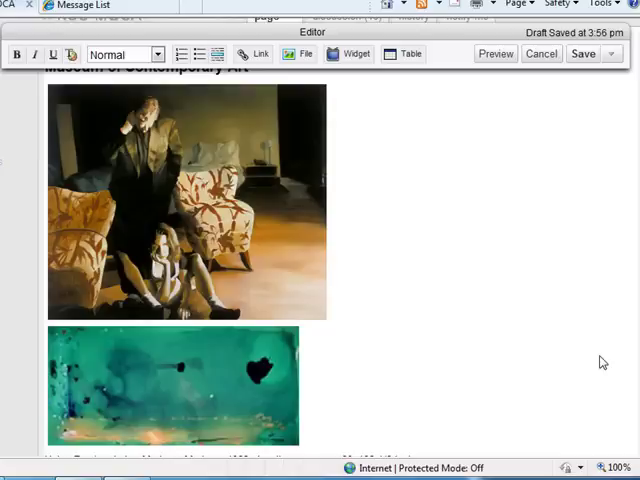
{"action": "scroll", "scroll_direction": "down", "scroll_amount": 3}
{"action": "type", "text": "The sitter and the Chair, Eric Fischl, 1999, Oil on Canvas. http://www.ericfischl.com, posted by Penny Rose, 6/2/2010"}
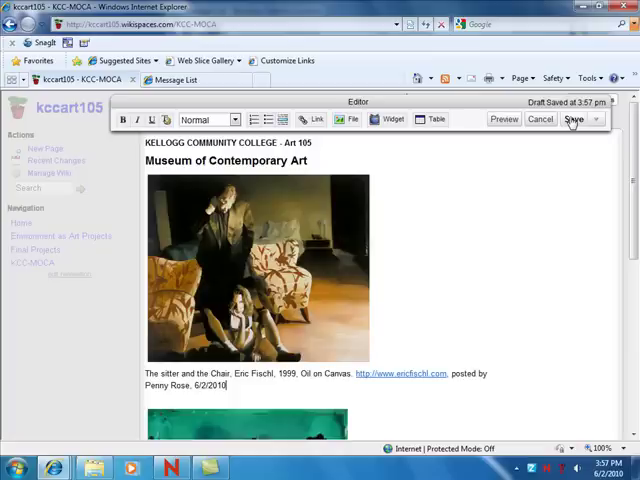
Save the page with the Fischl caption (title, artist, year, medium, website link) beneath the image
{"action": "left_click", "coordinate": [572, 120]}
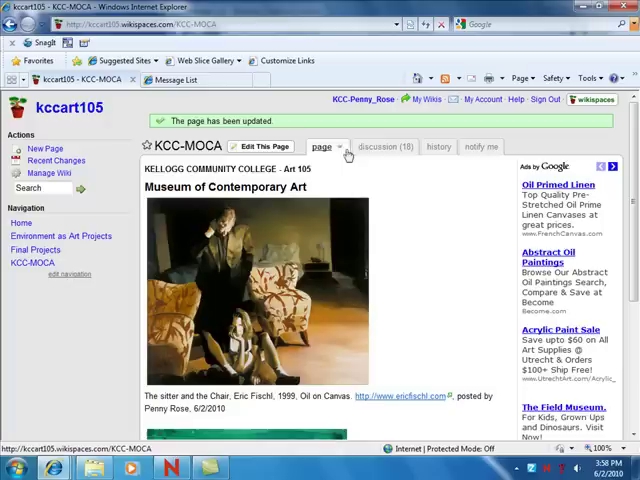
Post a new discussion message with subject and body, then return to the KCC-MOCA page
{"action": "left_click", "coordinate": [384, 146]}
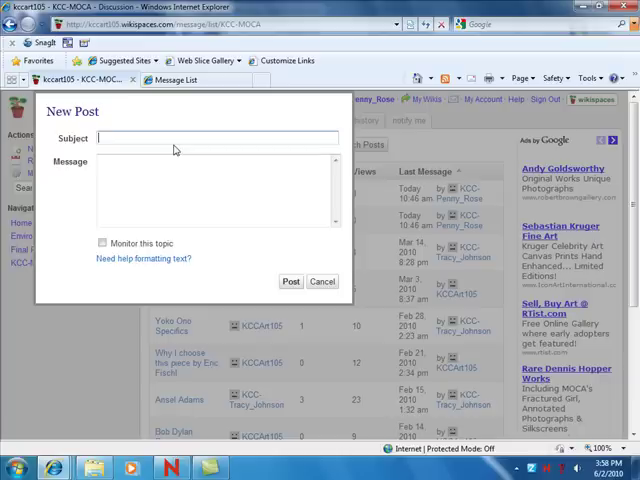
{"action": "left_click", "coordinate": [292, 280]}
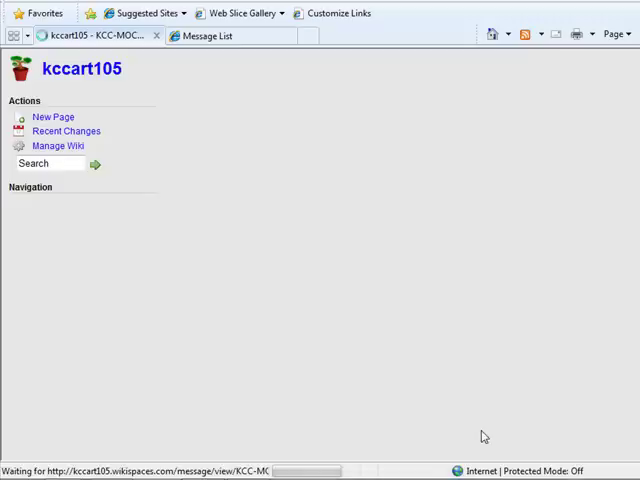
{"action": "left_click", "coordinate": [38, 252]}
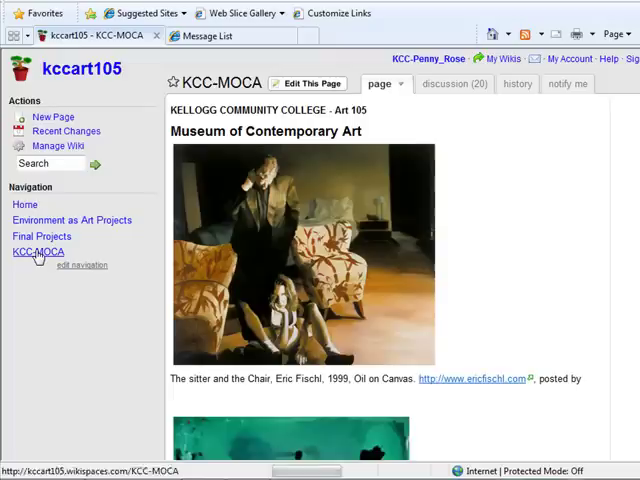